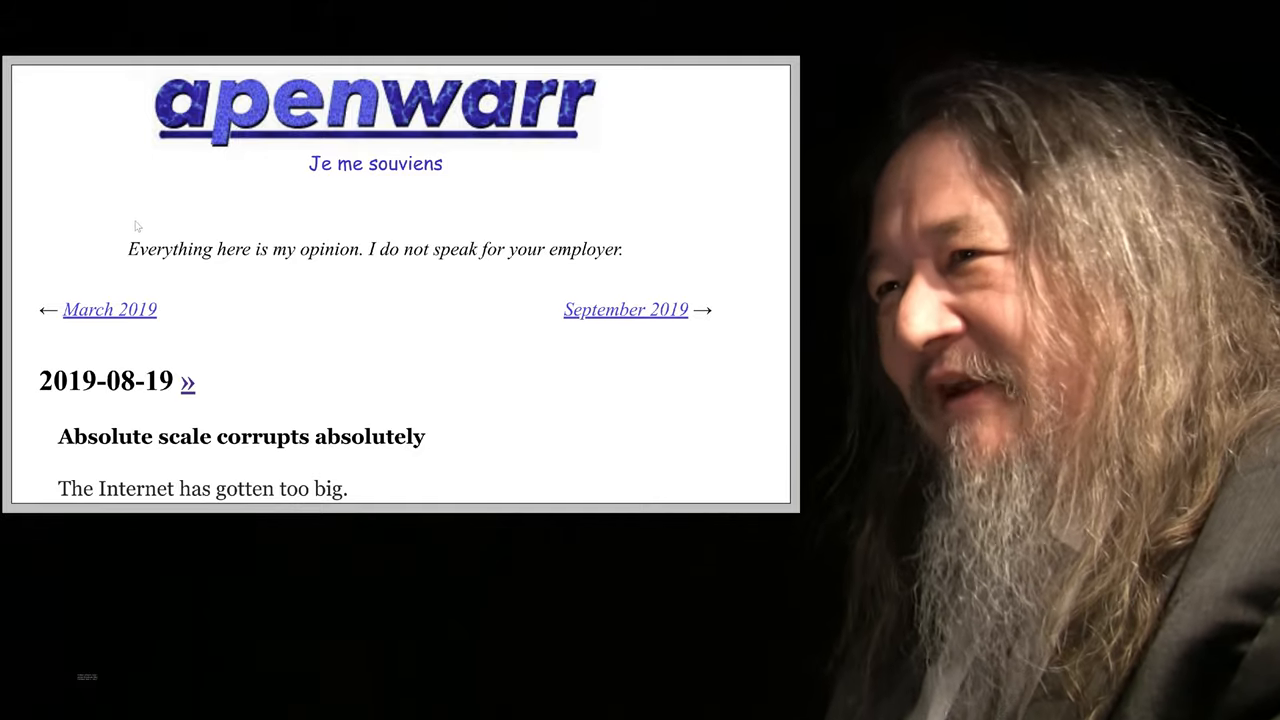
Scroll the 'Absolute scale corrupts absolutely' post down to its Diversity section.
scroll(down, 3)
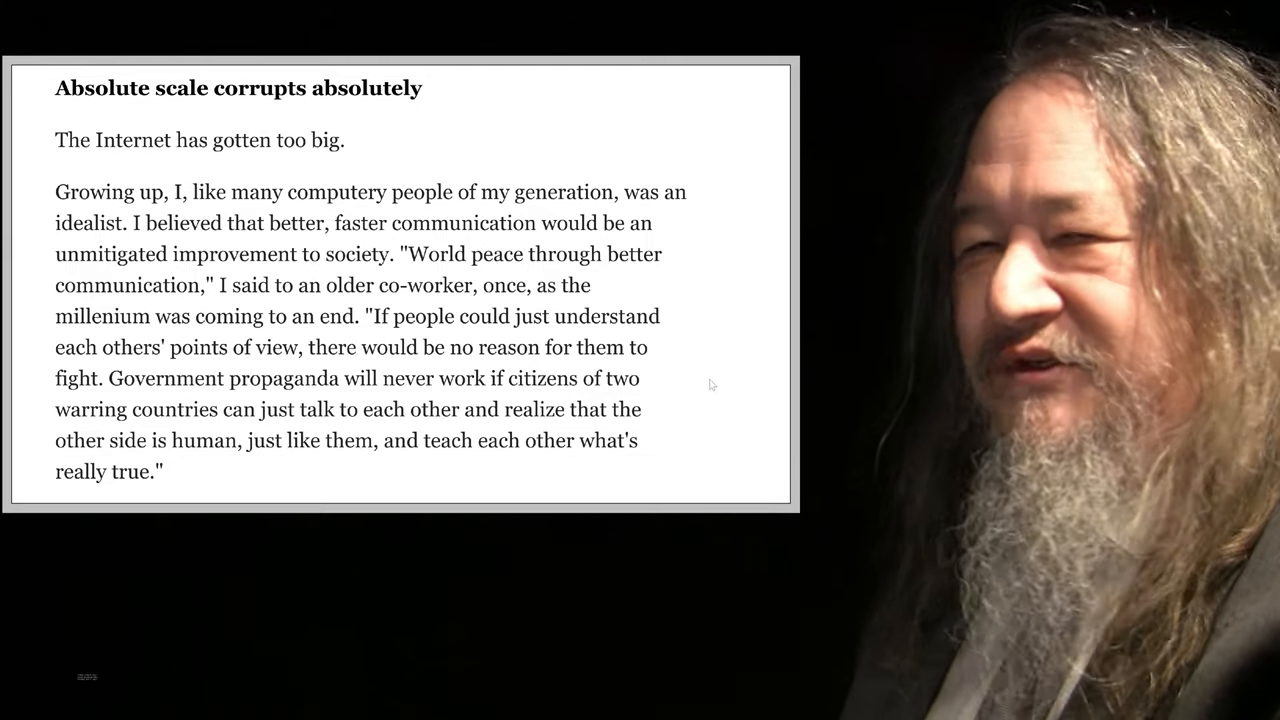
scroll(down, 3)
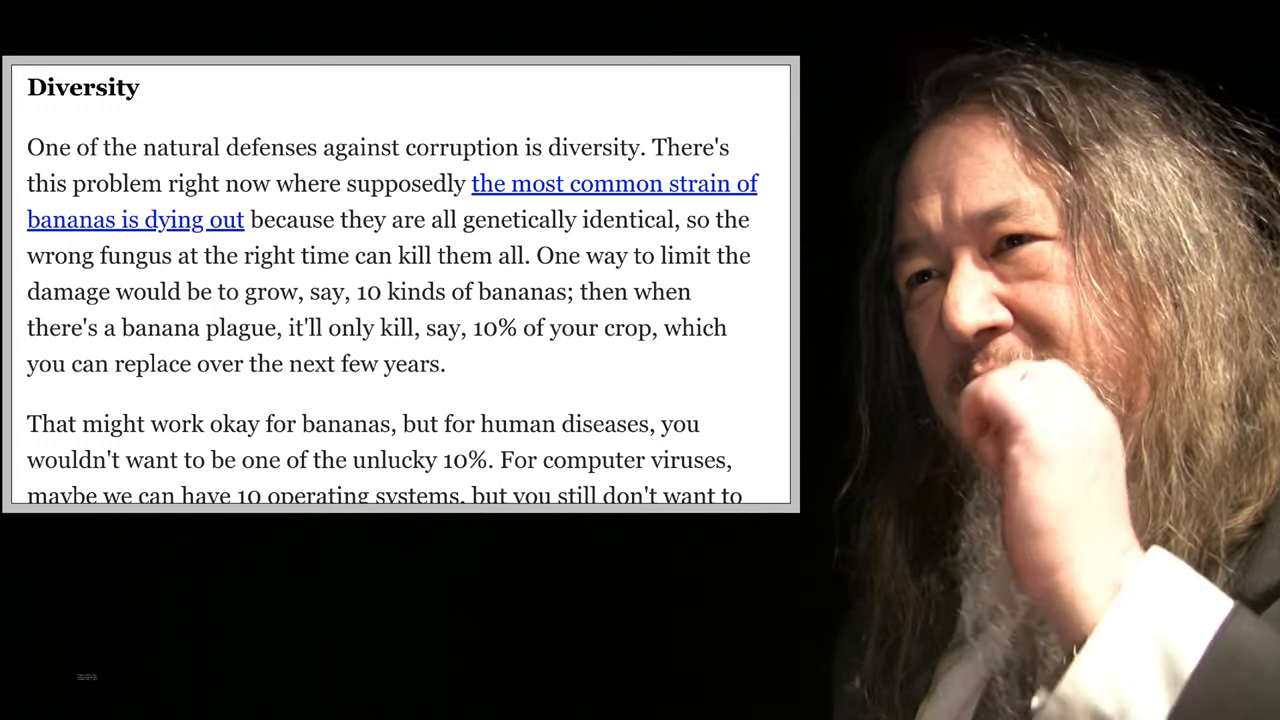
Scroll past Diversity to the 'But, ok, wait.' paragraph about slowing things down.
scroll(down, 3)
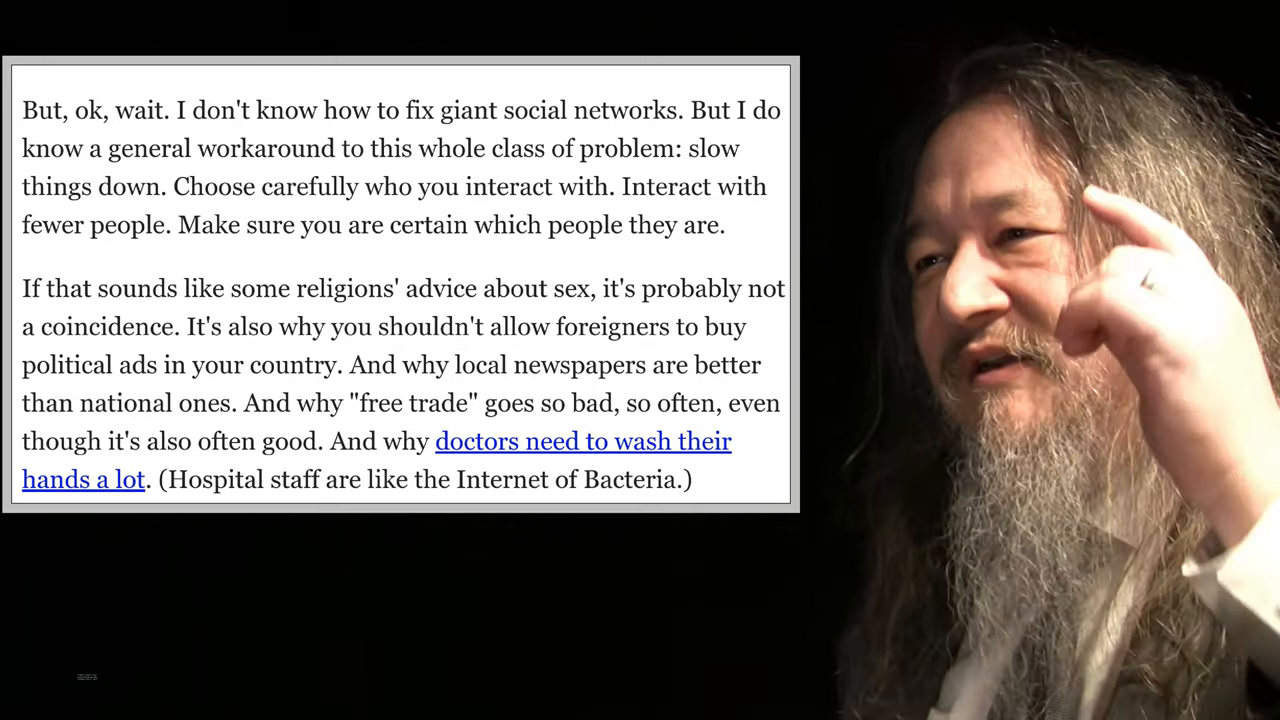
scroll(down, 3)
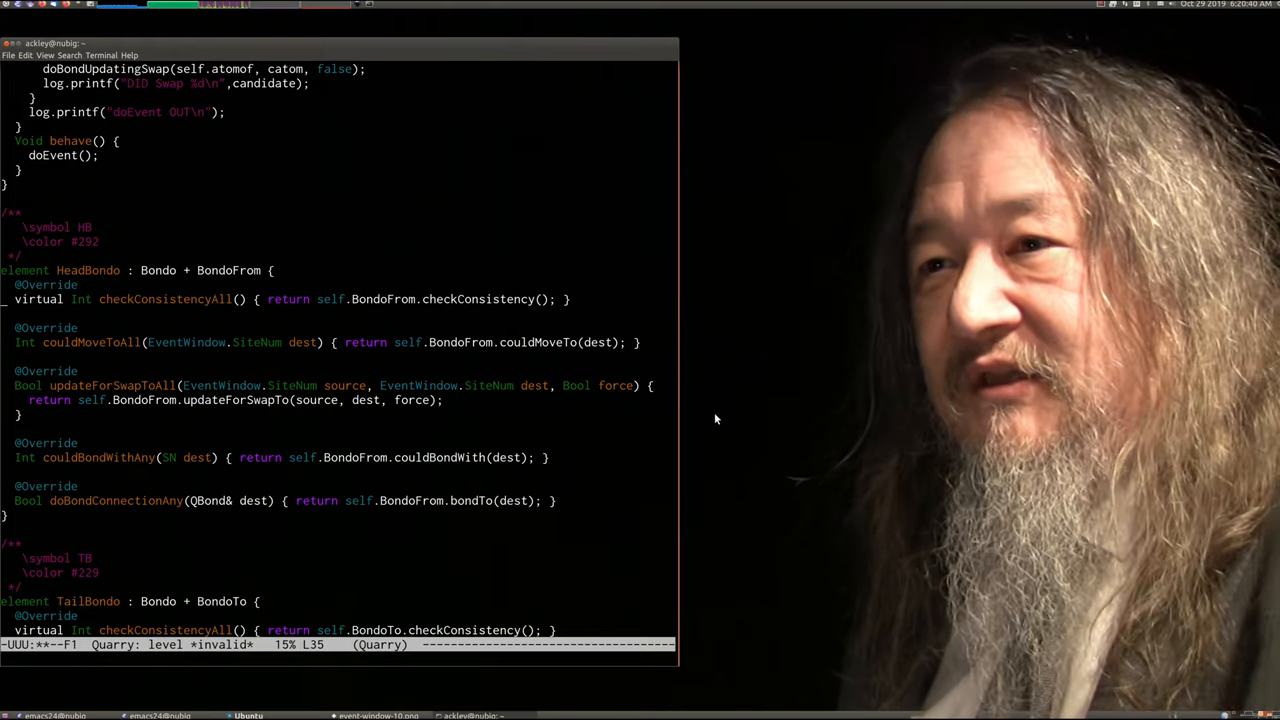
double_click(165, 299)
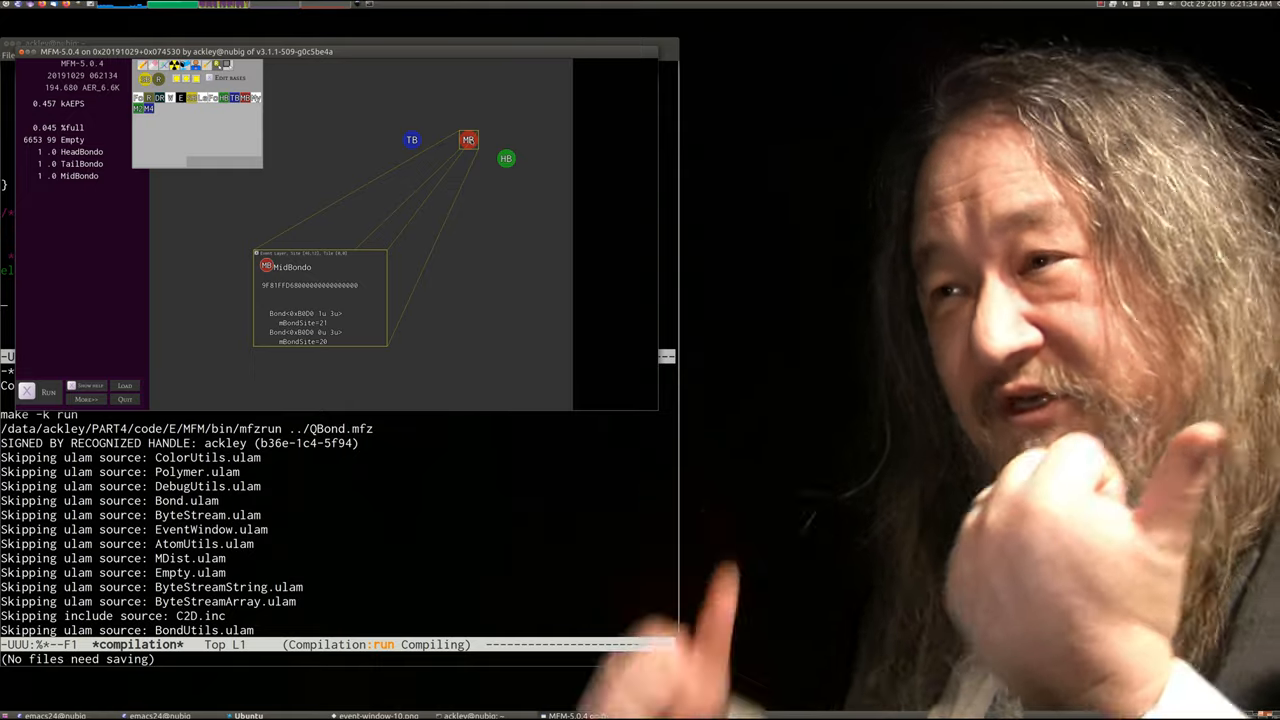
Click the MidBondo atom in the QBond.mfz simulation to inspect its bonds.
click(506, 158)
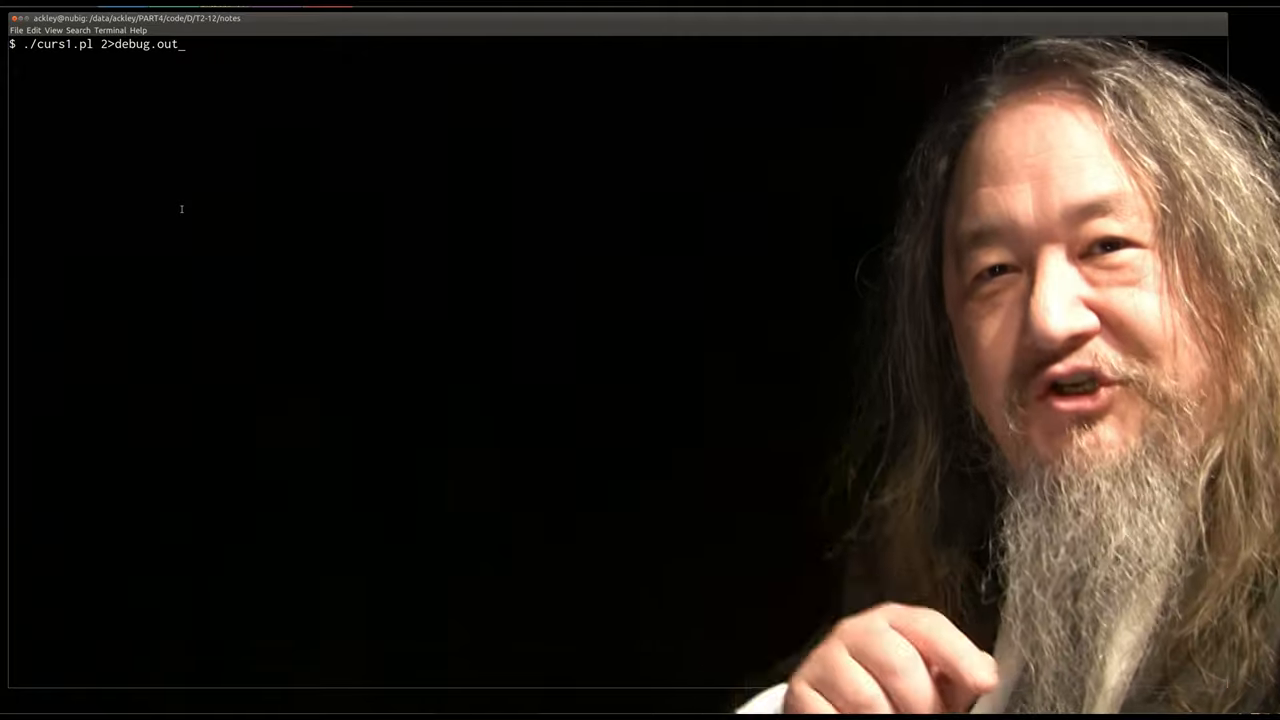
Run ./curs1.pl 2>debug.out to launch TileSim 0.1 with errors logged.
key(Return)
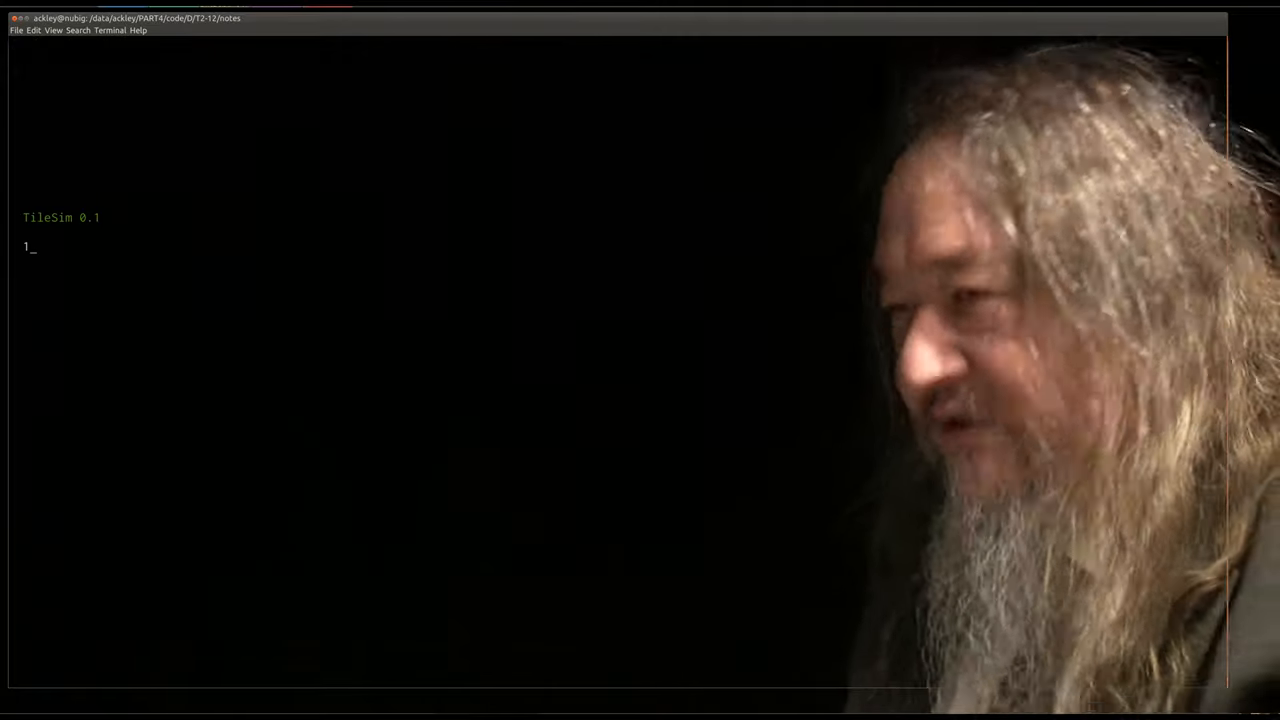